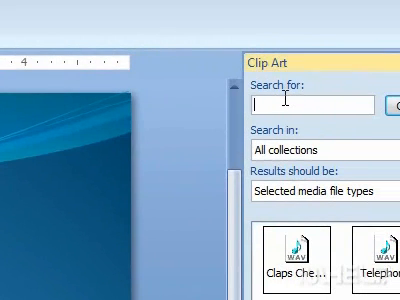
Search the Clip Art pane for sounds matching "clap" across all collections
type("clap")
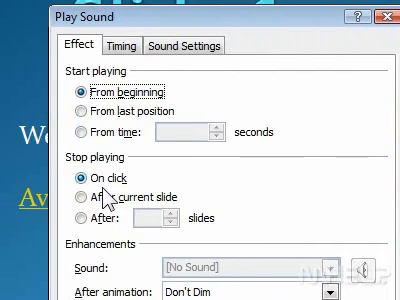
Set the sound's Stop playing option to After current slide
left_click(70, 176)
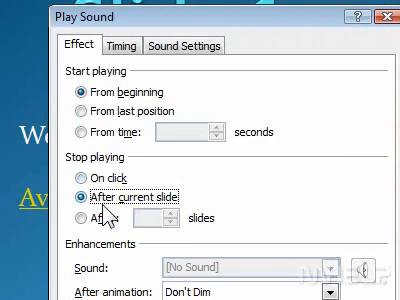